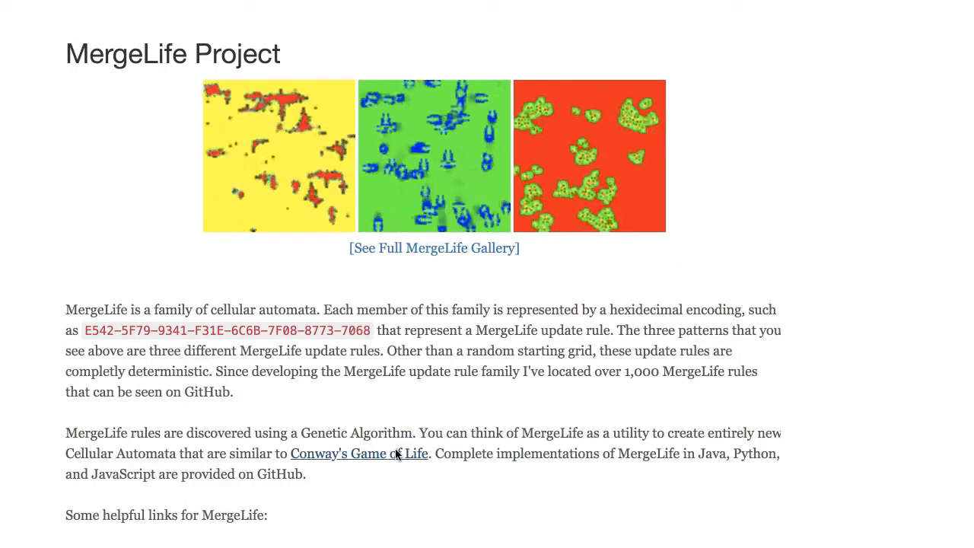
Open the full gallery of favourite MergeLife cellular automata.
{"action": "left_click", "coordinate": [435, 248]}
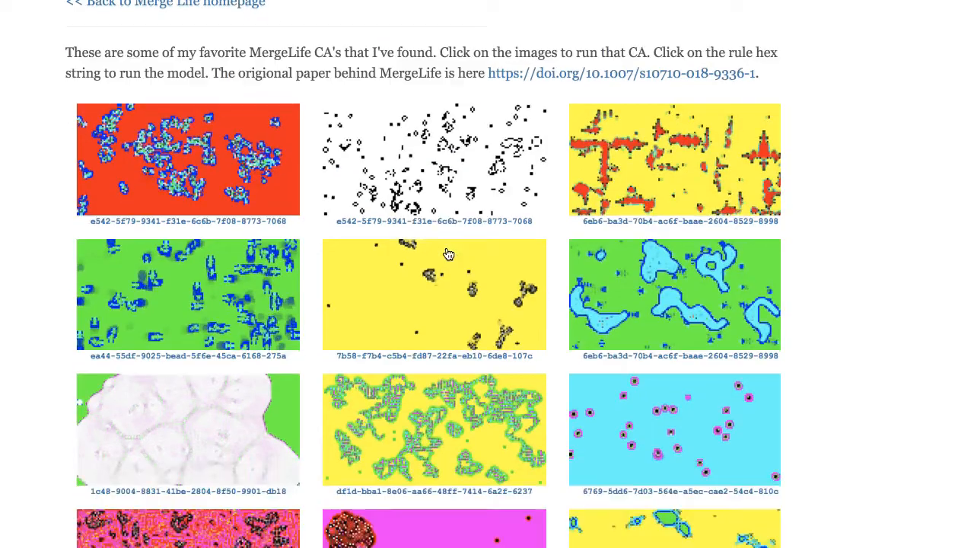
Run the yellow-world rule 7b58-f7b4-c5b4-fd87-22fa-eb10-6de8-107c from the gallery in the viewer.
{"action": "scroll", "scroll_direction": "down", "scroll_amount": 3}
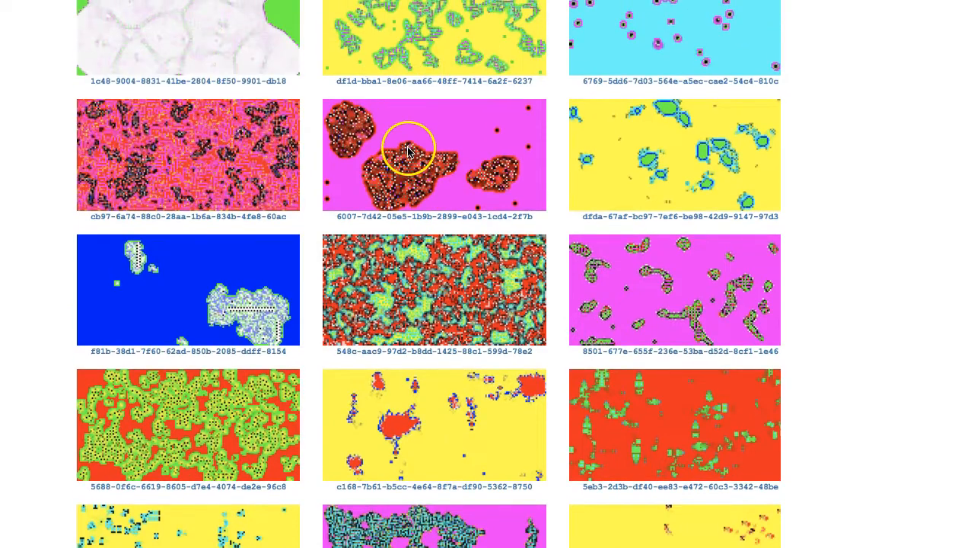
{"action": "left_click", "coordinate": [434, 155]}
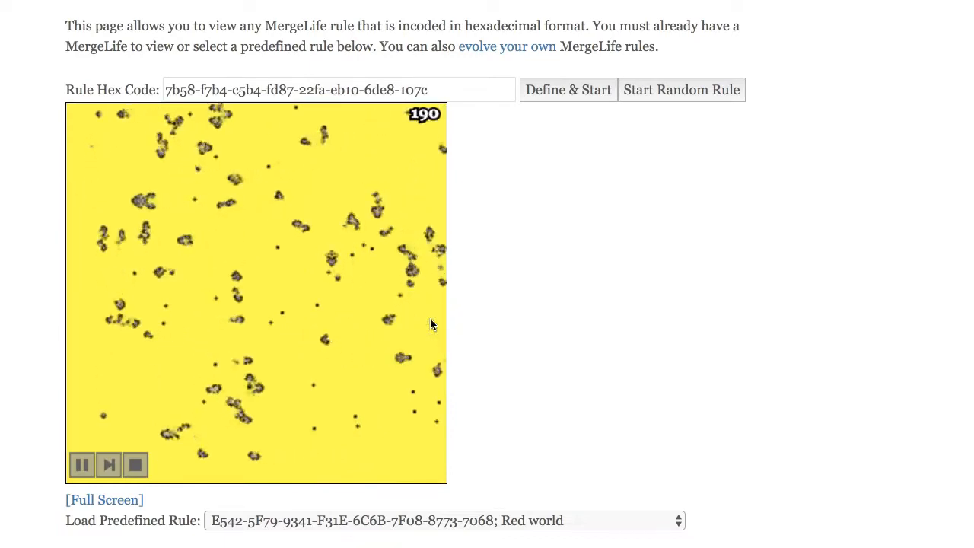
Return to the MergeLife Project homepage via the back link above the viewer.
{"action": "left_click", "coordinate": [82, 464]}
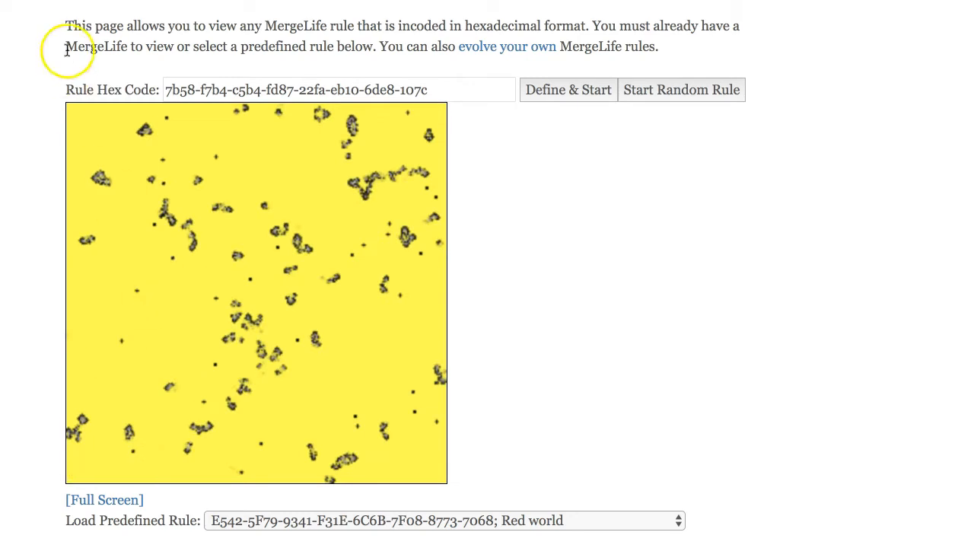
{"action": "mouse_move", "coordinate": [122, 82]}
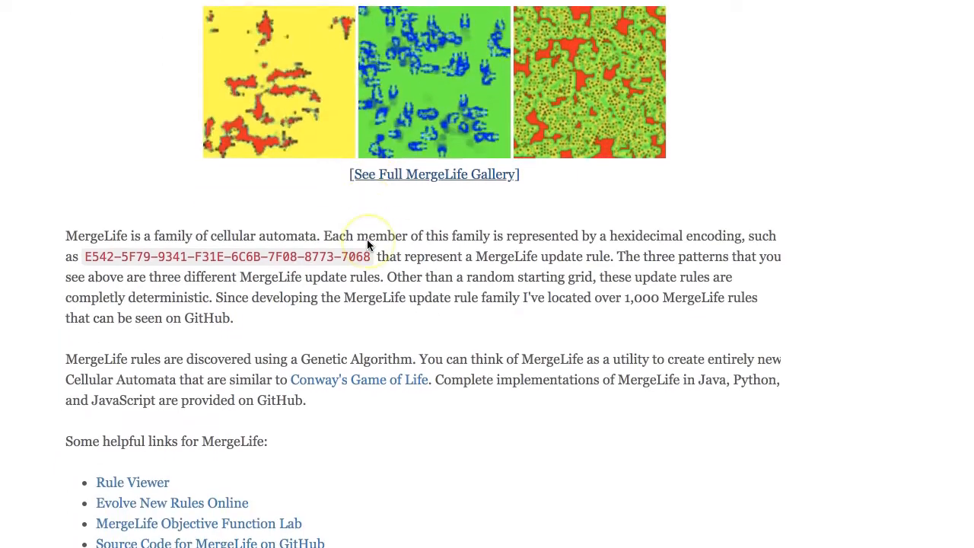
{"action": "scroll", "scroll_direction": "down", "scroll_amount": 3}
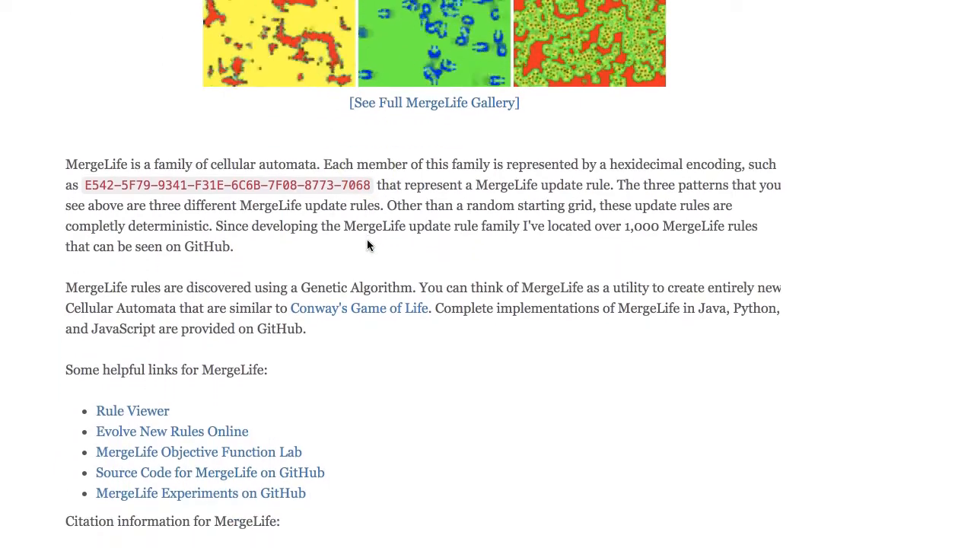
{"action": "scroll", "scroll_direction": "down", "scroll_amount": 3}
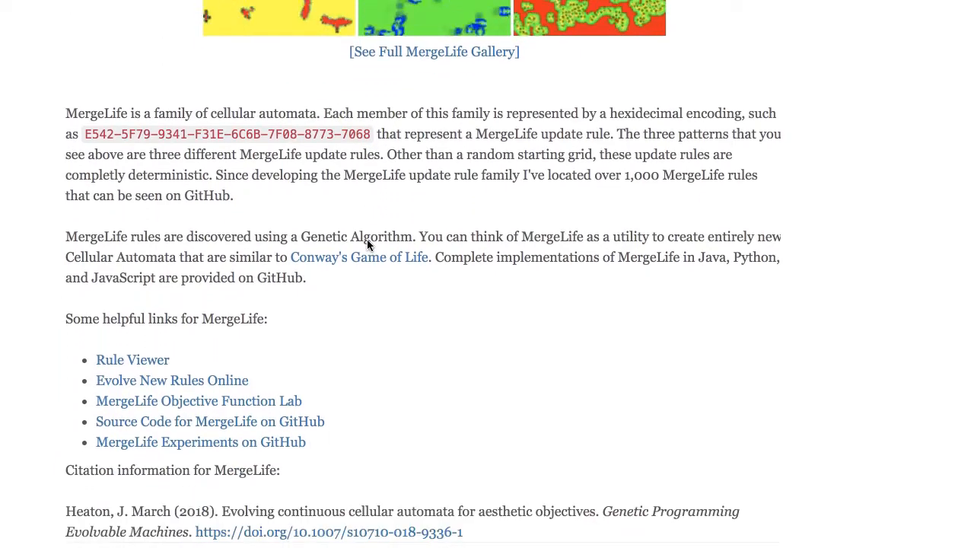
{"action": "scroll", "scroll_direction": "down", "scroll_amount": 3}
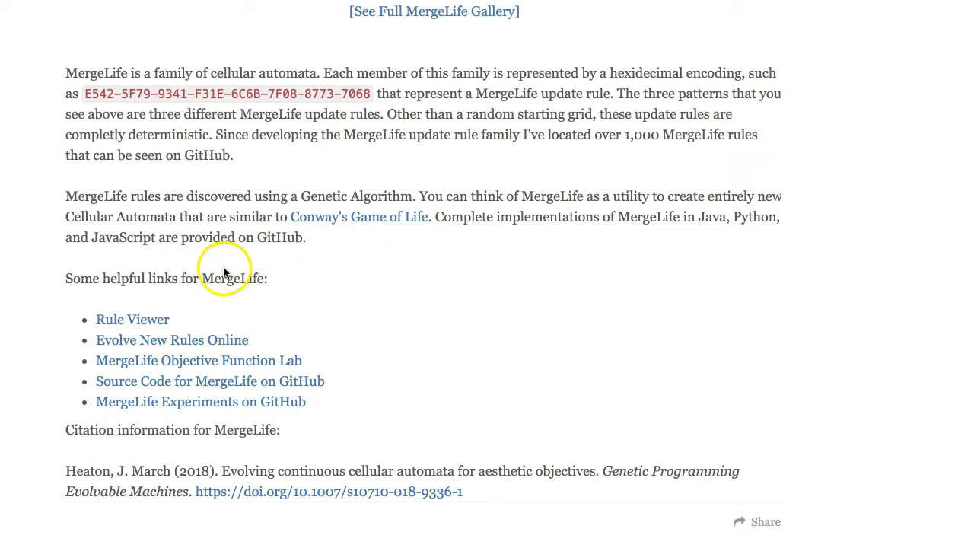
{"action": "mouse_move", "coordinate": [235, 309]}
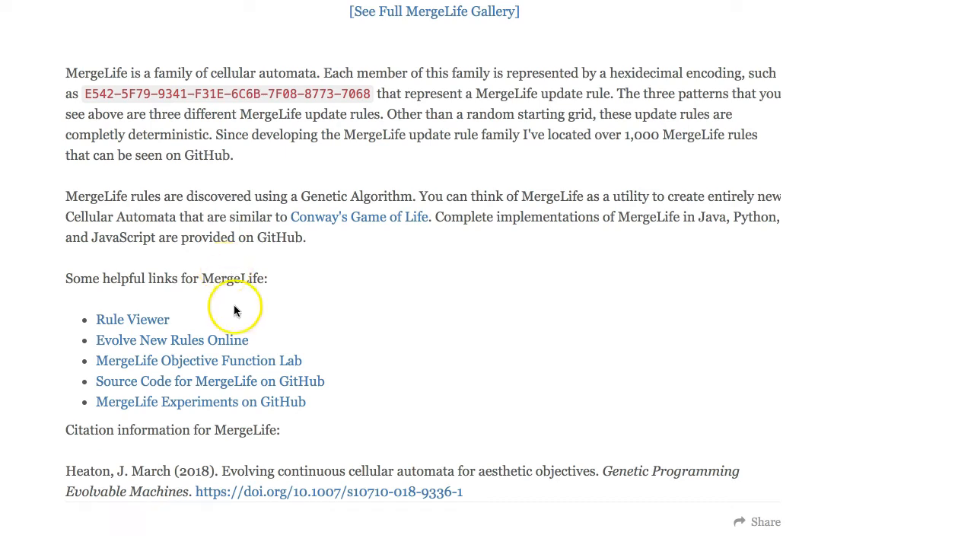
{"action": "mouse_move", "coordinate": [261, 388]}
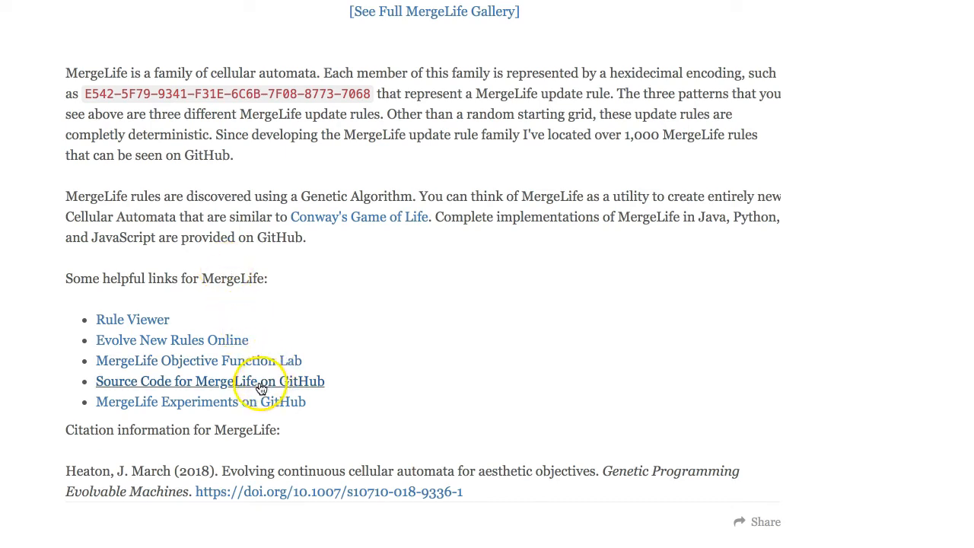
{"action": "mouse_move", "coordinate": [207, 347]}
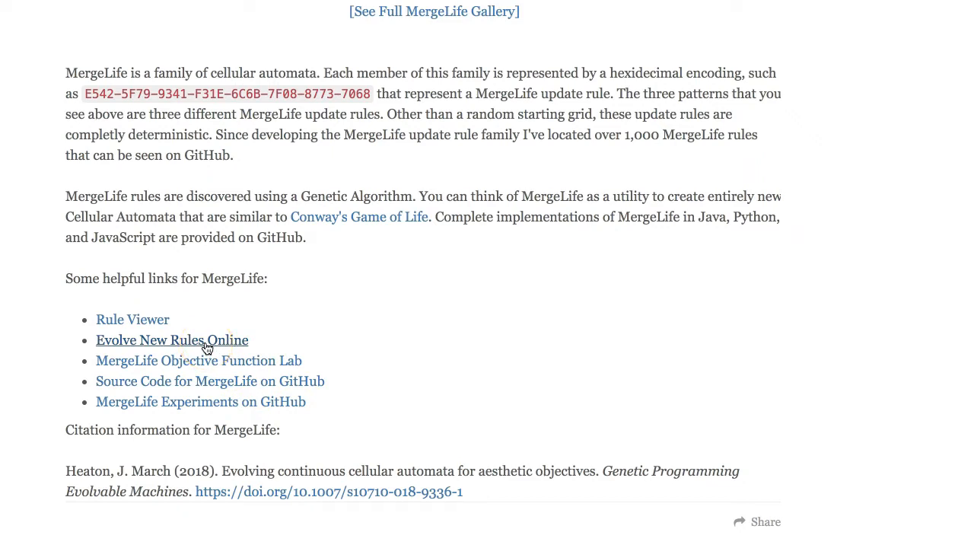
Start evolving new rules online on 4 threads and review the Config/Objective Function JSON.
{"action": "left_click", "coordinate": [172, 341]}
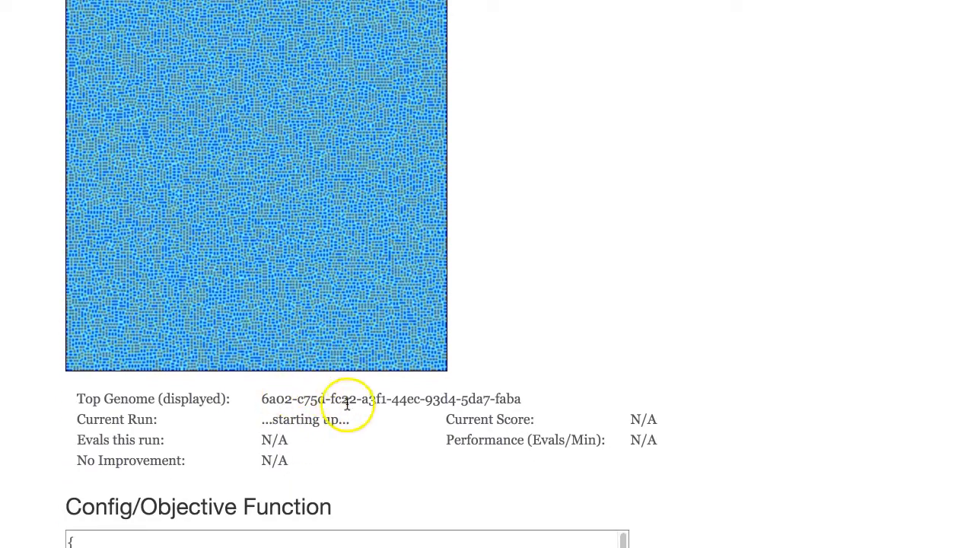
{"action": "mouse_move", "coordinate": [502, 398]}
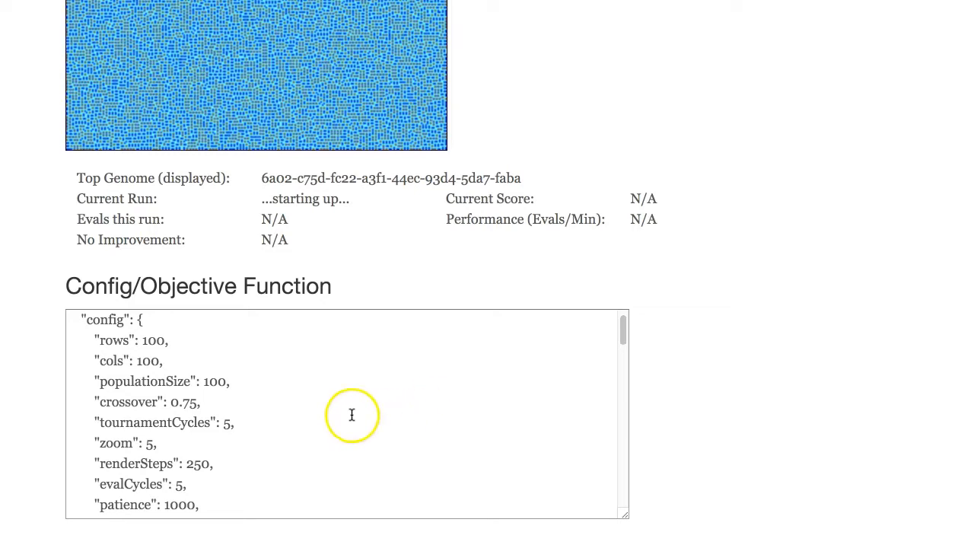
{"action": "mouse_move", "coordinate": [170, 465]}
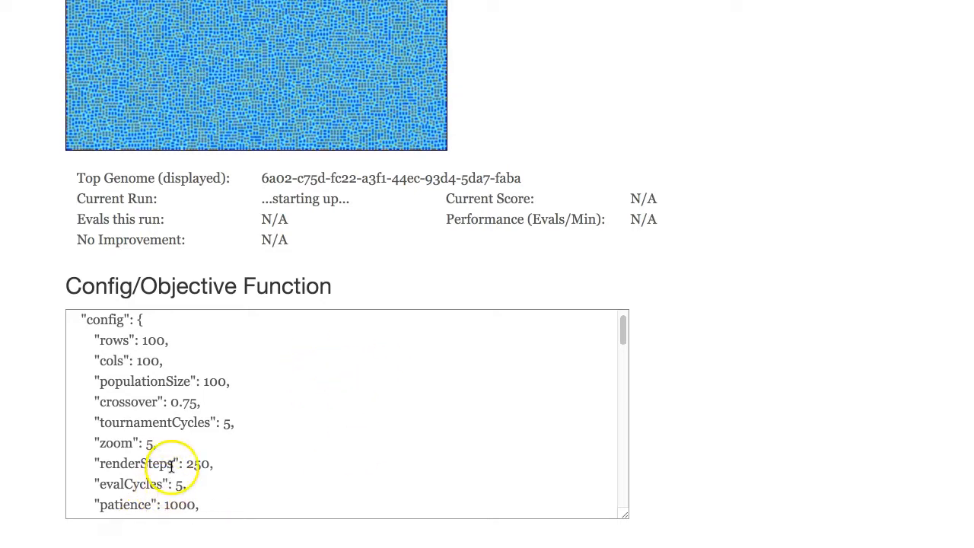
{"action": "scroll", "scroll_direction": "down", "scroll_amount": 3}
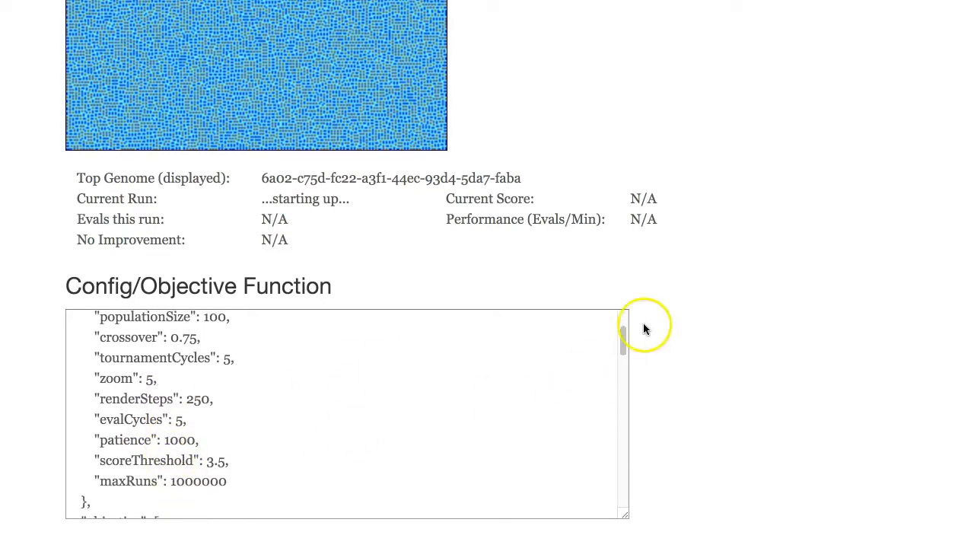
{"action": "mouse_move", "coordinate": [699, 312]}
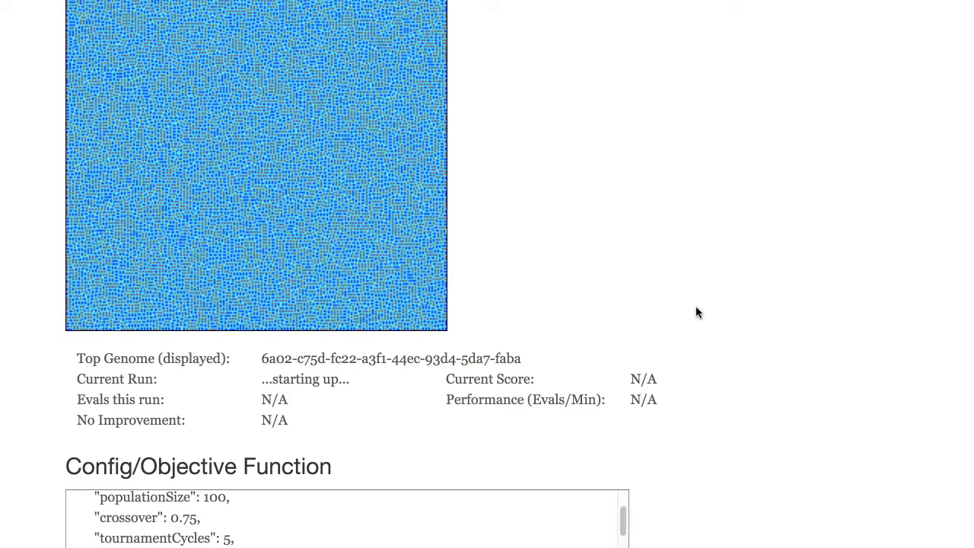
{"action": "scroll", "scroll_direction": "up", "scroll_amount": 3}
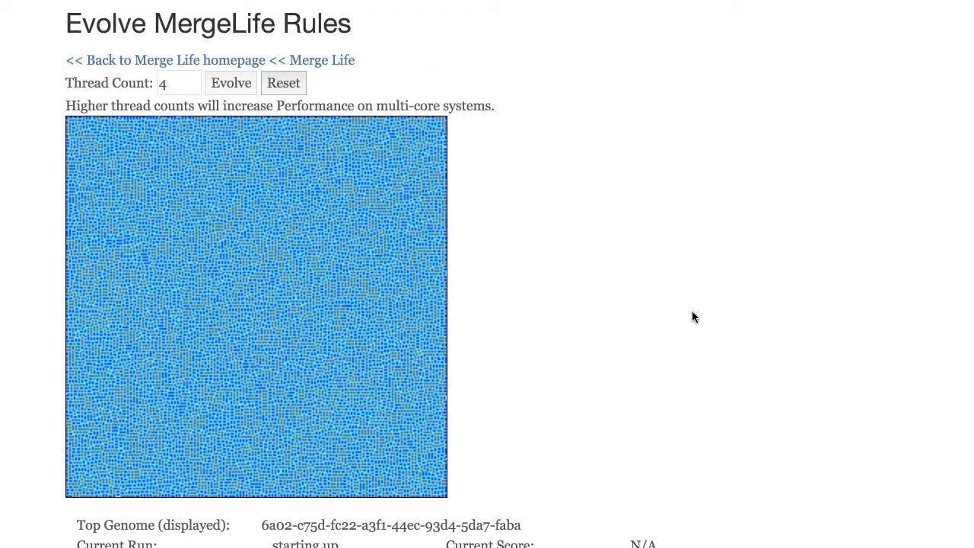